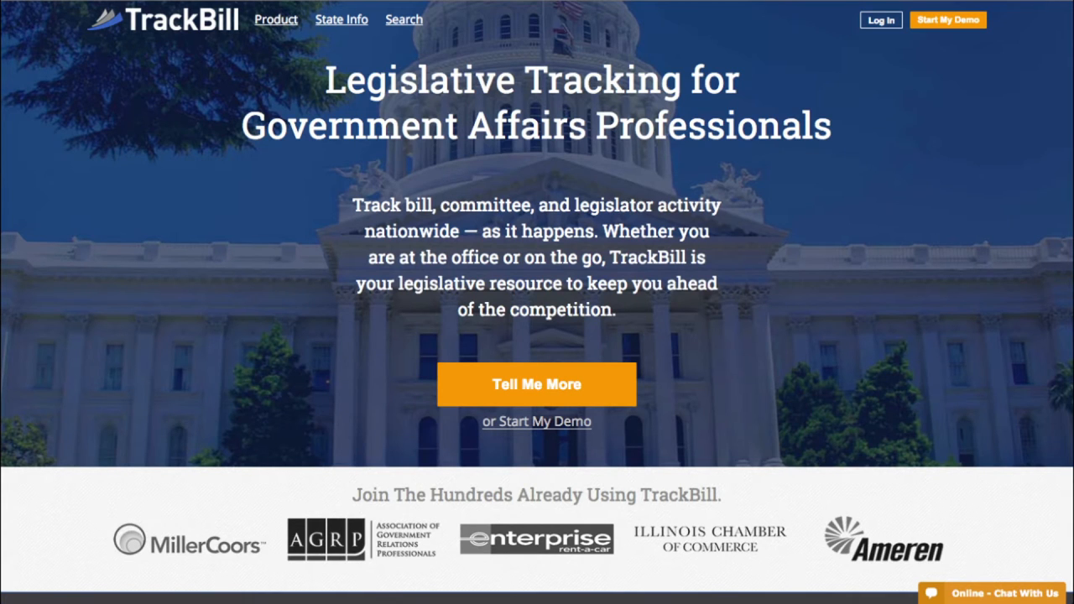
{"action": "mouse_move", "coordinate": [892, 94]}
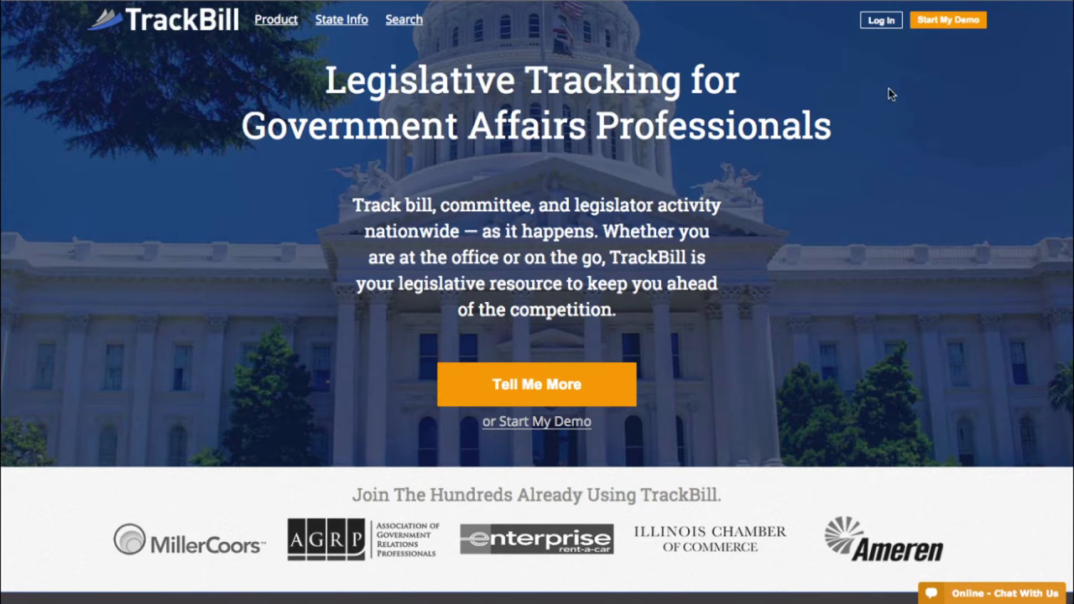
Sign in to TrackBill with the prefilled email and password from the Welcome dialog.
{"action": "left_click", "coordinate": [879, 20]}
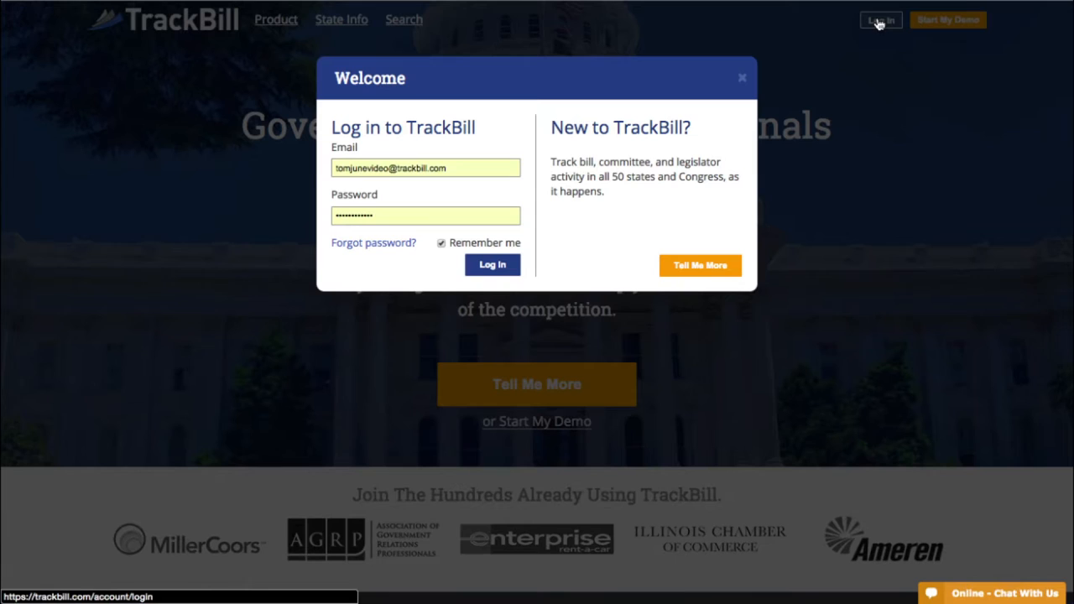
{"action": "mouse_move", "coordinate": [506, 292]}
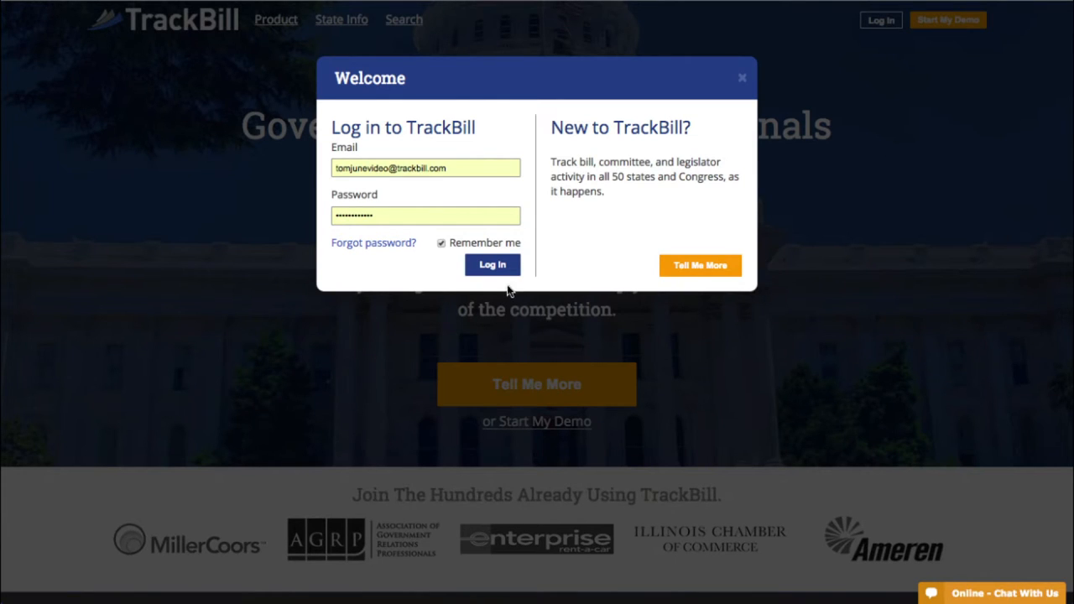
{"action": "left_click", "coordinate": [492, 265]}
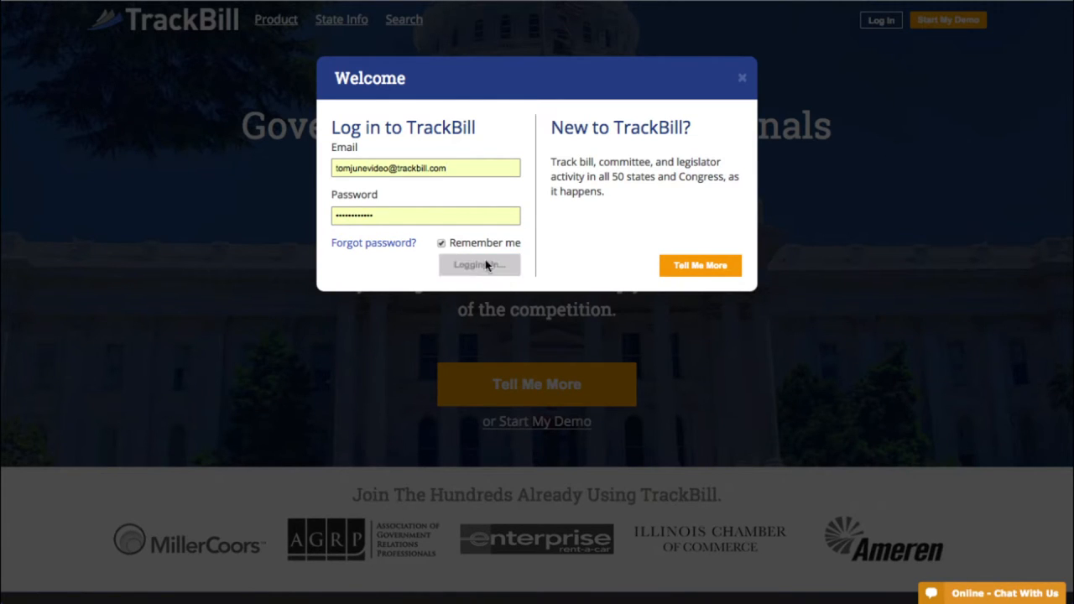
{"action": "left_click", "coordinate": [480, 265]}
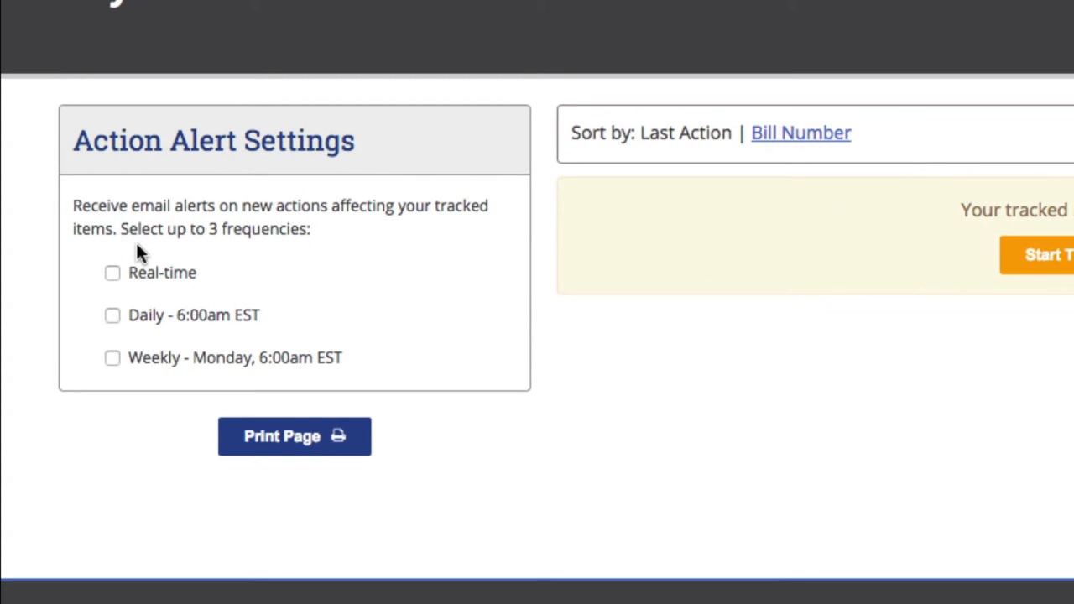
{"action": "mouse_move", "coordinate": [113, 272]}
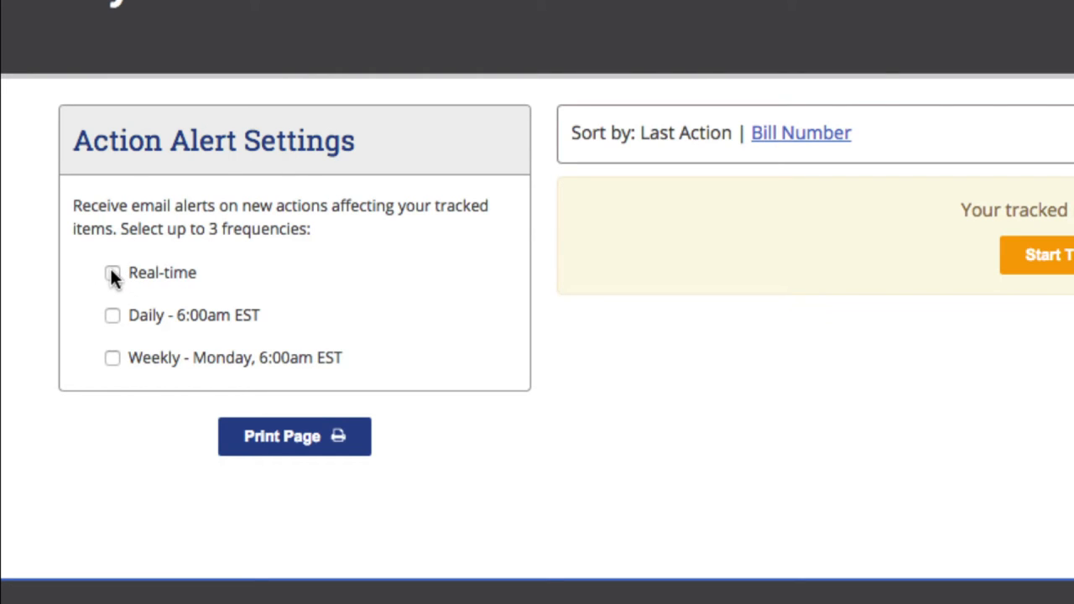
Enable action alerts at Real-time, Daily 6:00am EST and Weekly Monday frequencies.
{"action": "left_click", "coordinate": [112, 271]}
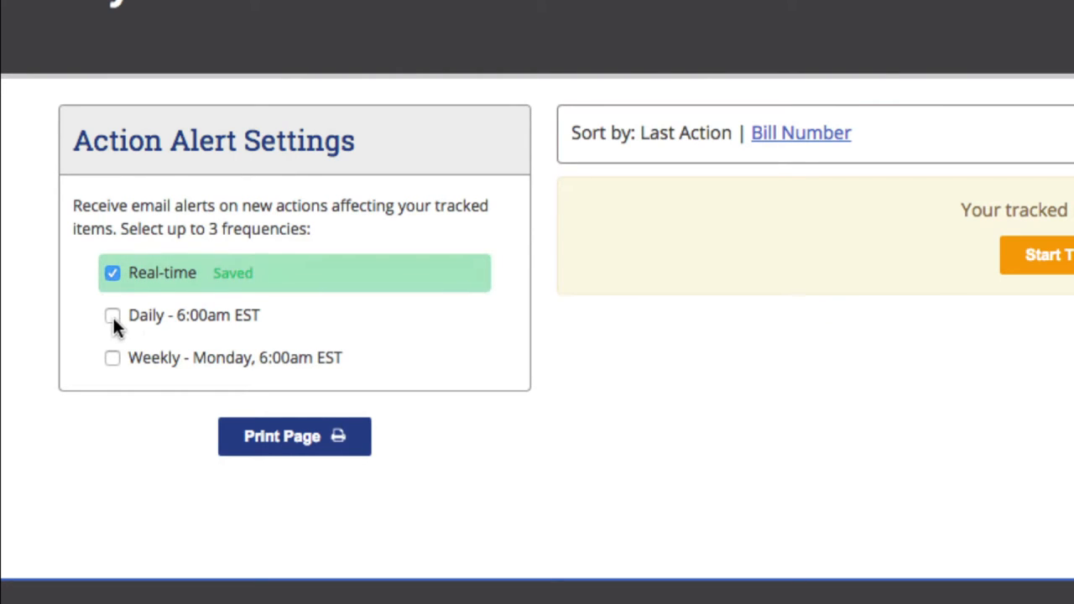
{"action": "left_click", "coordinate": [112, 315]}
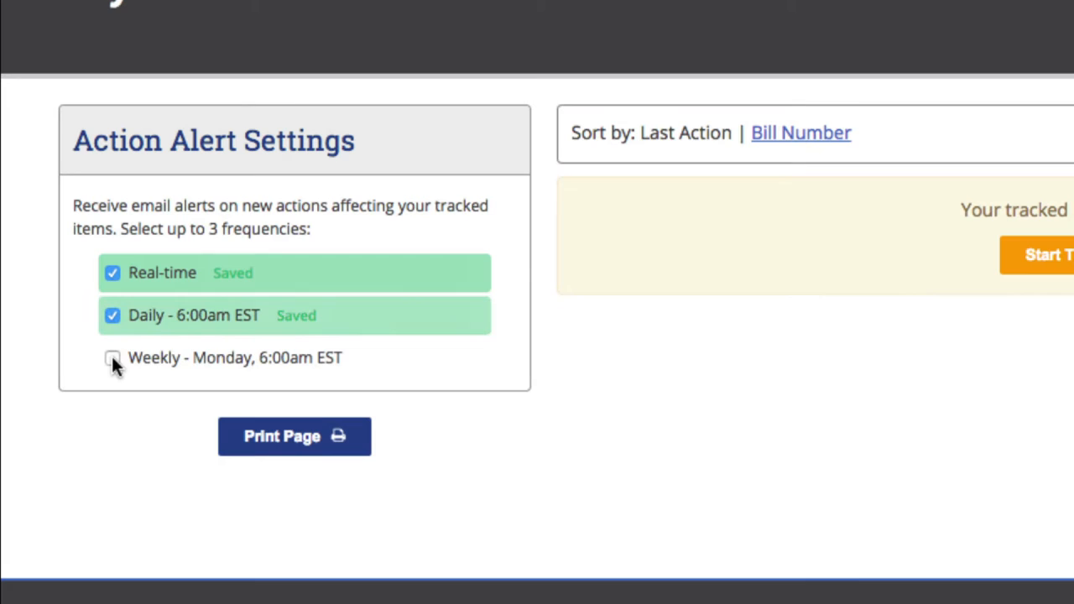
{"action": "left_click", "coordinate": [112, 358]}
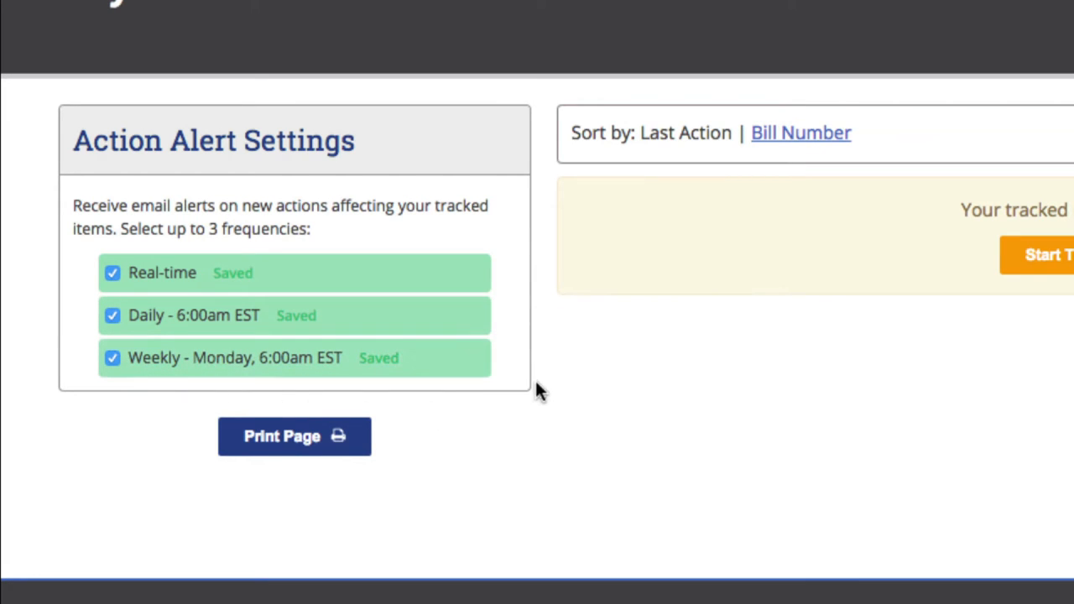
{"action": "left_click", "coordinate": [113, 272]}
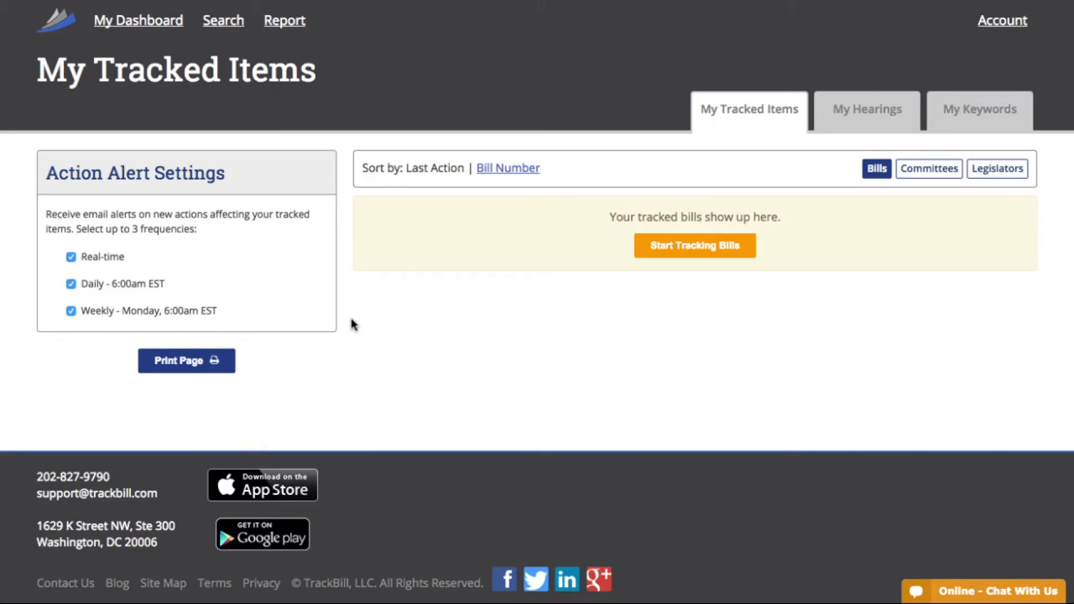
{"action": "mouse_move", "coordinate": [552, 329]}
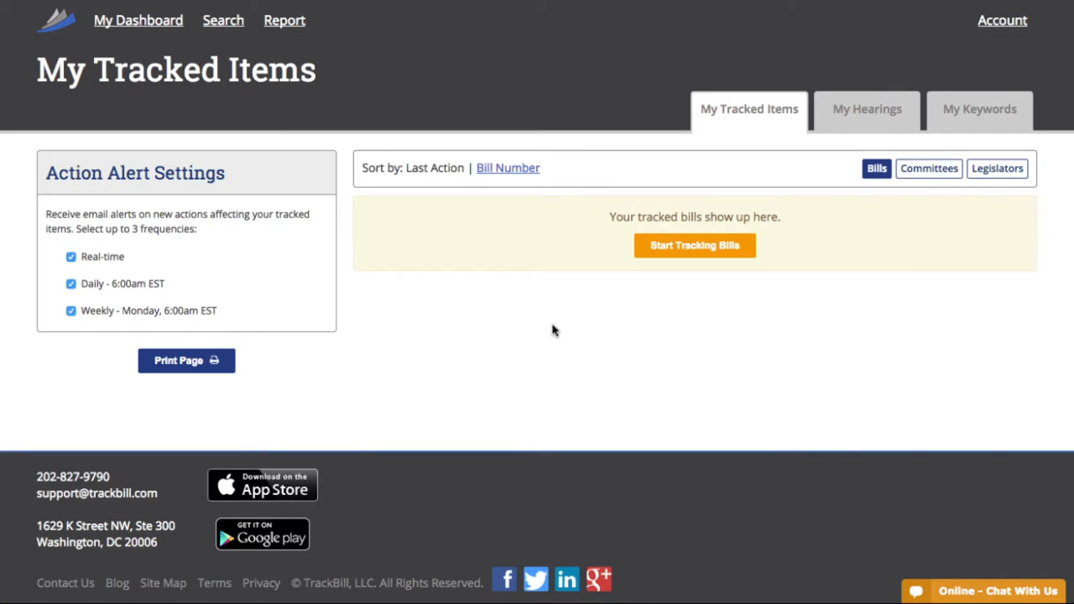
Start a bill search with the keyword 'beer'.
{"action": "left_click", "coordinate": [694, 245]}
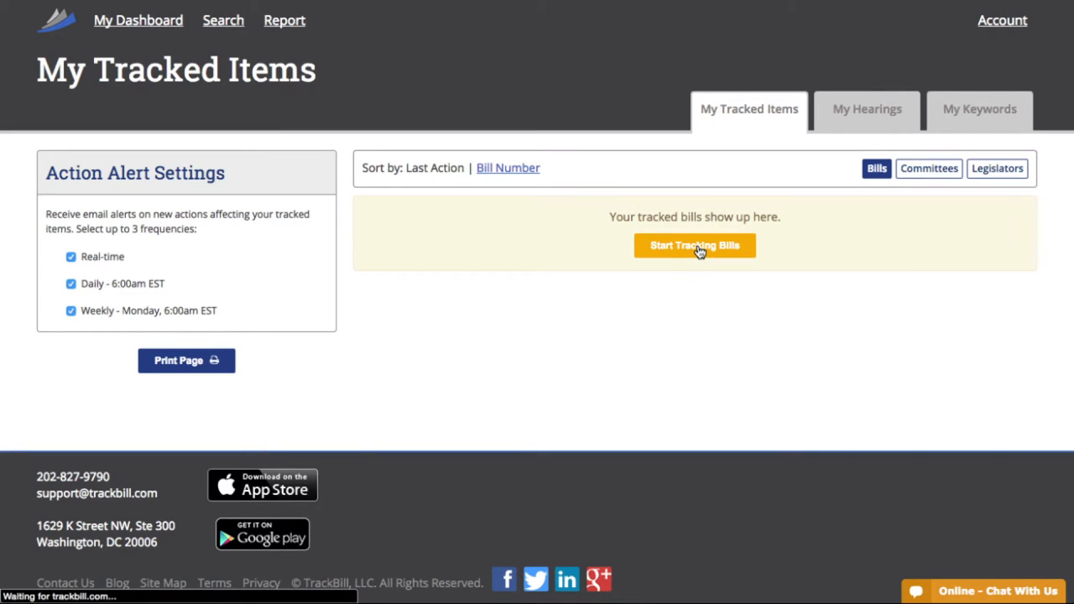
{"action": "left_click", "coordinate": [695, 246]}
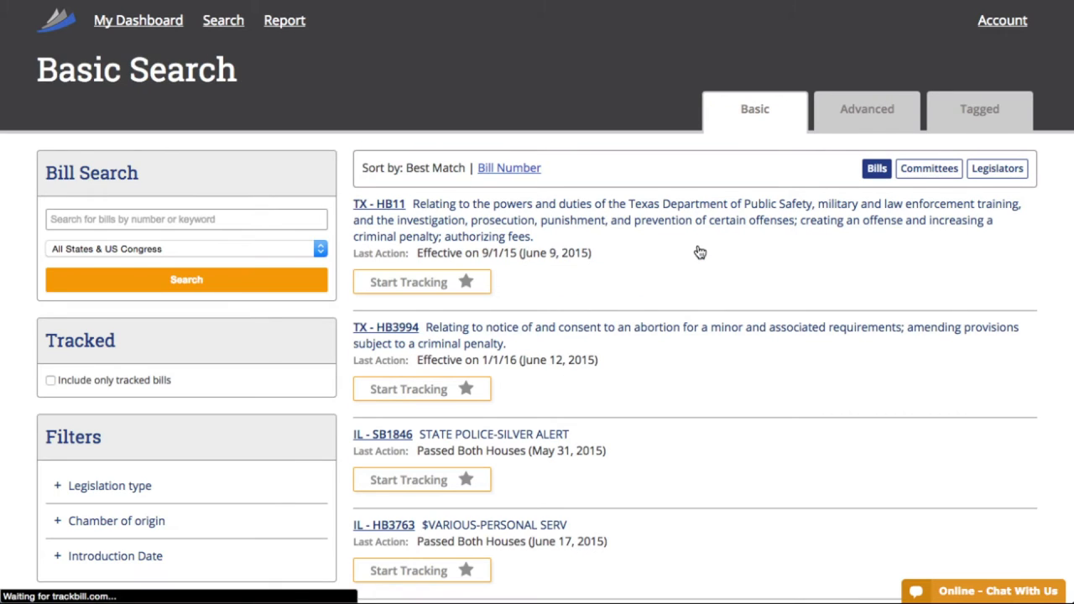
{"action": "mouse_move", "coordinate": [401, 228]}
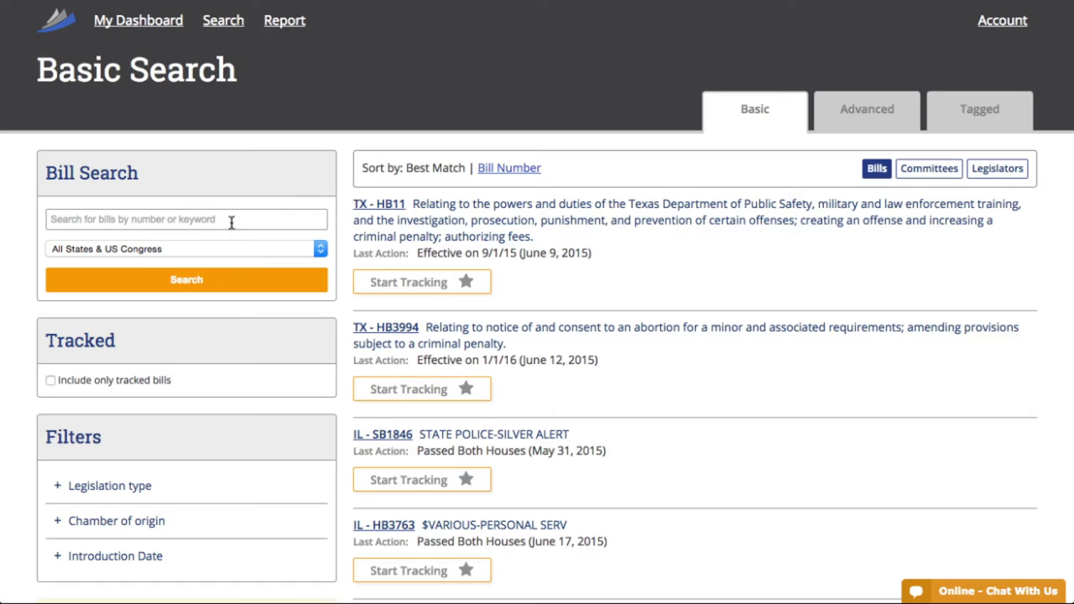
{"action": "type", "text": "beer"}
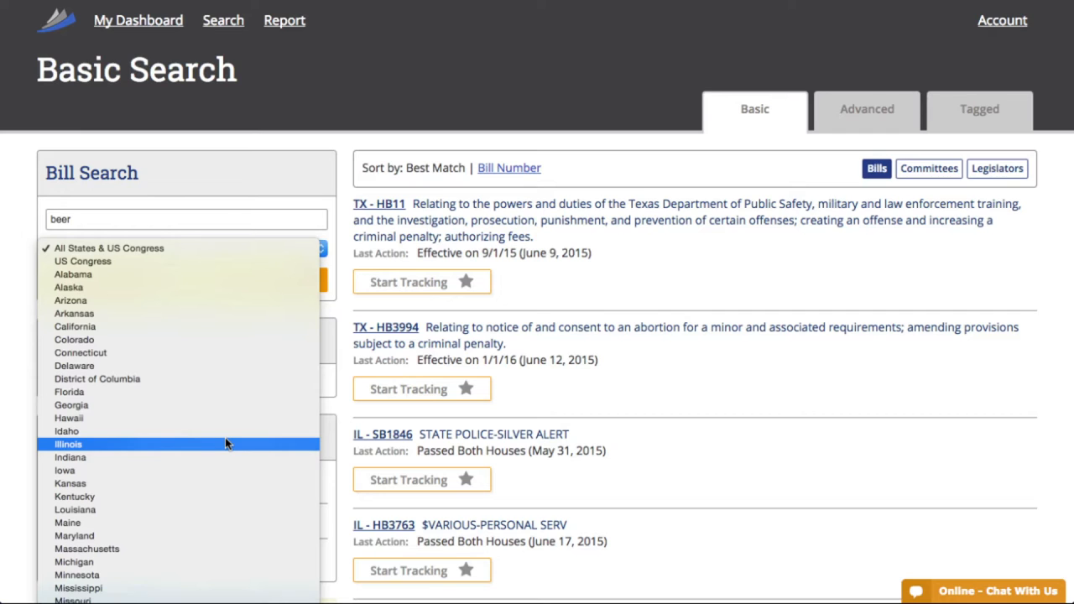
Limit the search to Illinois, 99th General Assembly, and run it.
{"action": "left_click", "coordinate": [69, 443]}
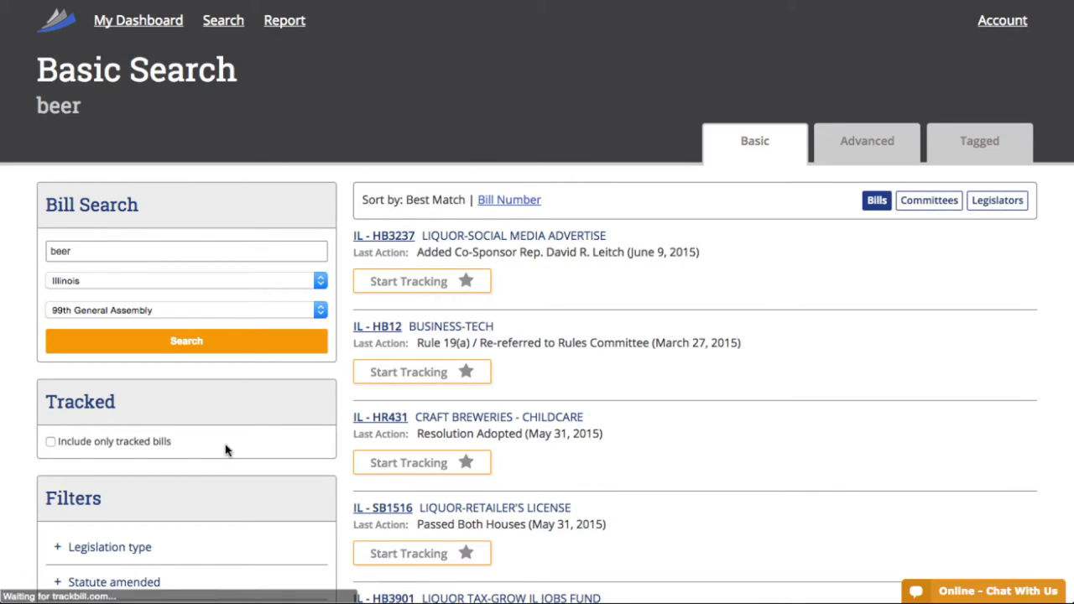
{"action": "left_click", "coordinate": [185, 309]}
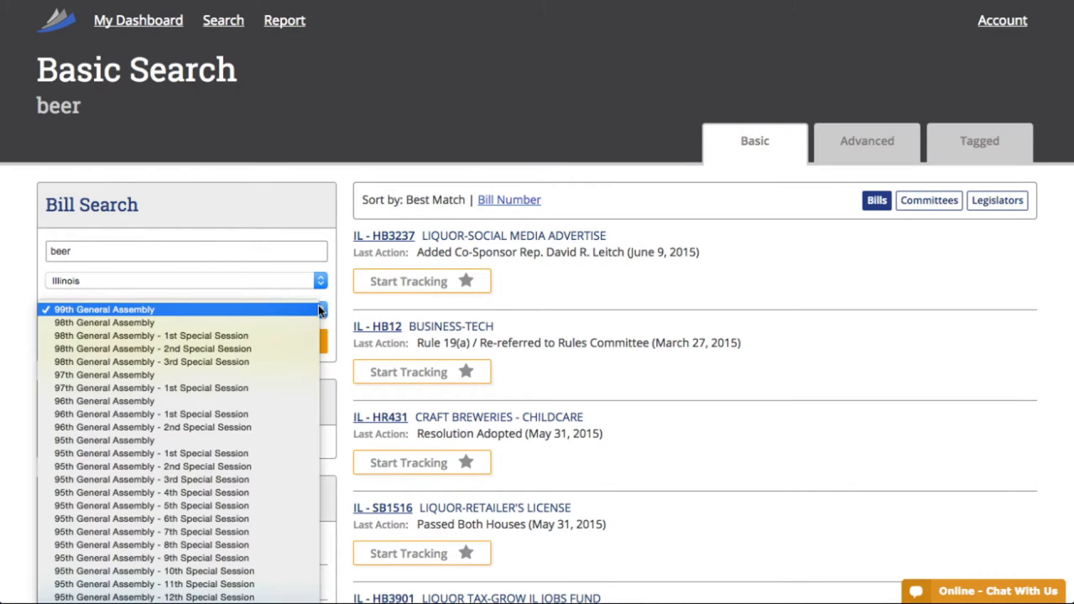
{"action": "left_click", "coordinate": [104, 309]}
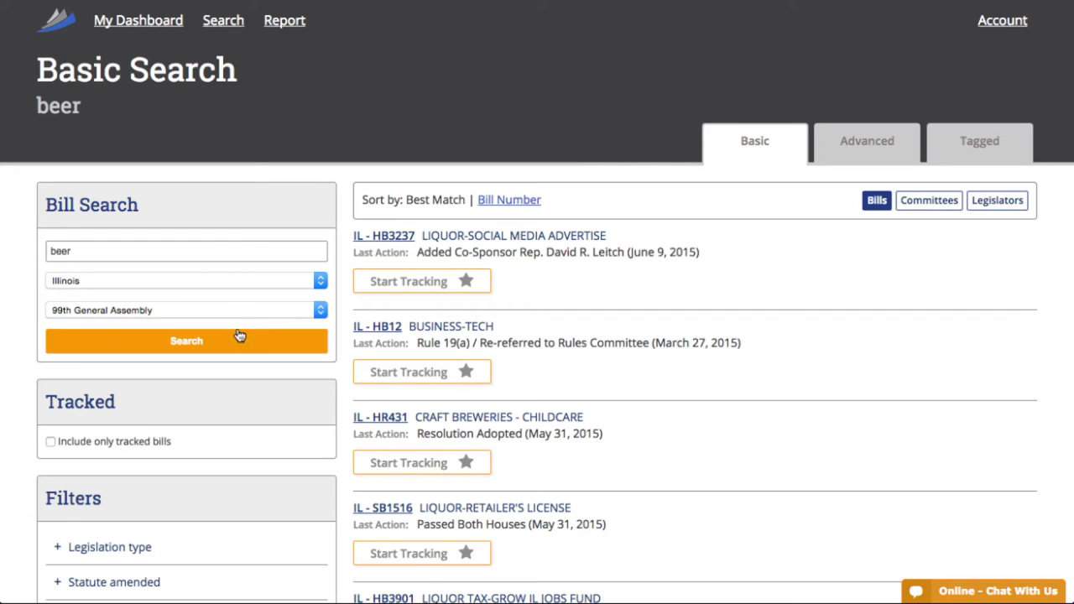
{"action": "left_click", "coordinate": [187, 341]}
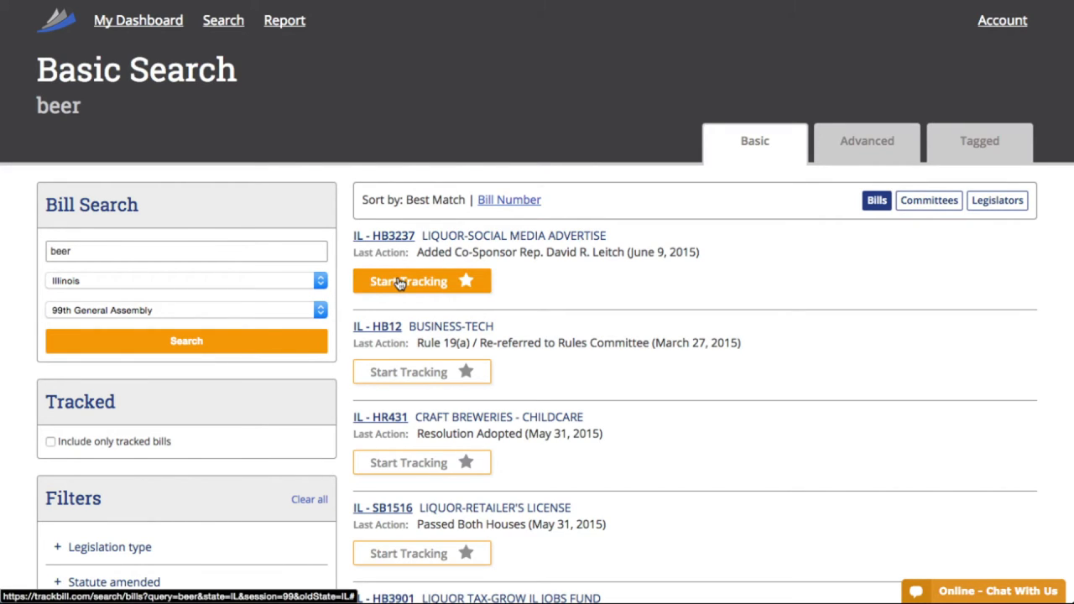
Start tracking IL-HB3237 and IL-HR431 from the results and view HB3237's details.
{"action": "left_click", "coordinate": [421, 282]}
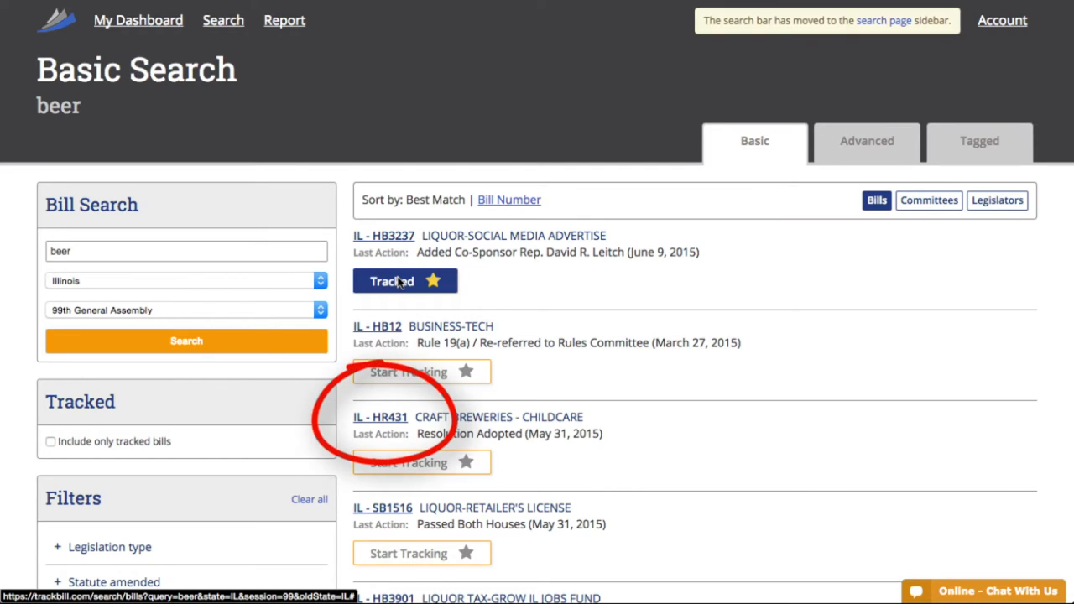
{"action": "left_click", "coordinate": [406, 281]}
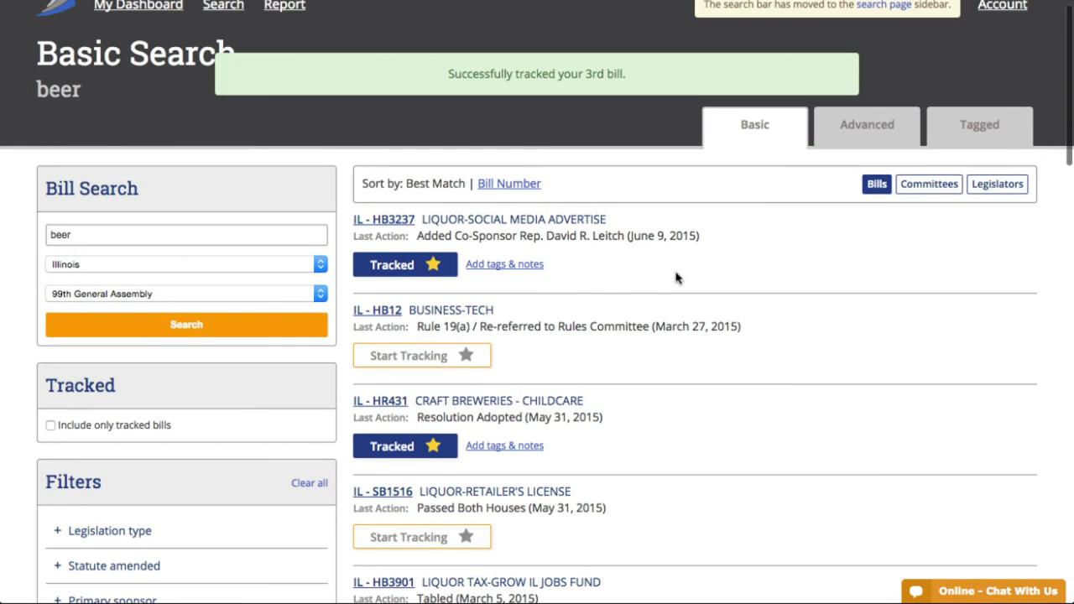
{"action": "left_click", "coordinate": [512, 218]}
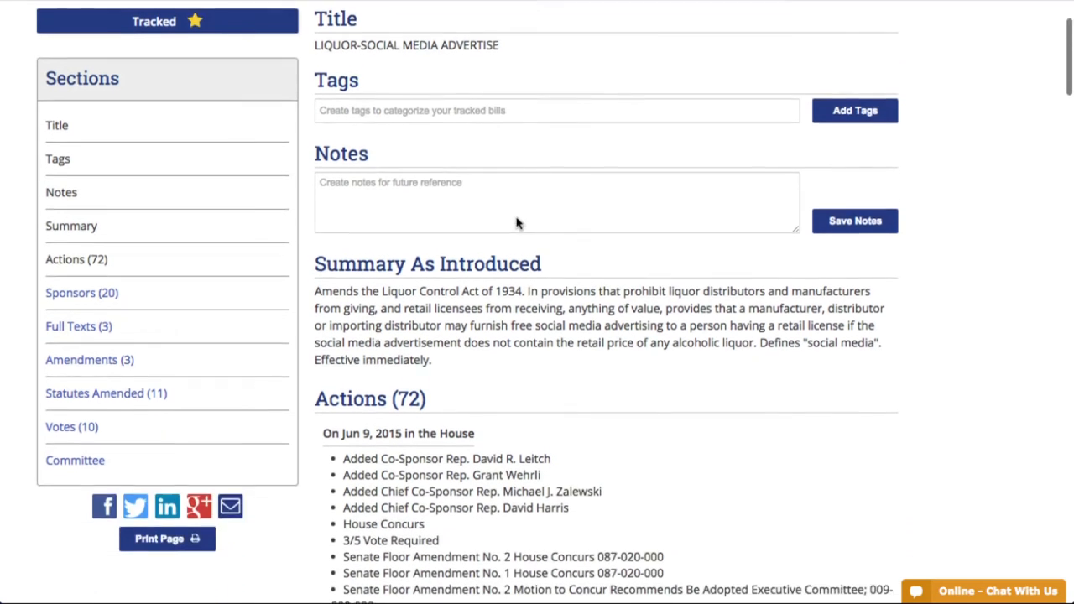
Review HB3237's summary and actions, then jump to its Sponsors (20) section.
{"action": "scroll", "scroll_direction": "down", "scroll_amount": 3}
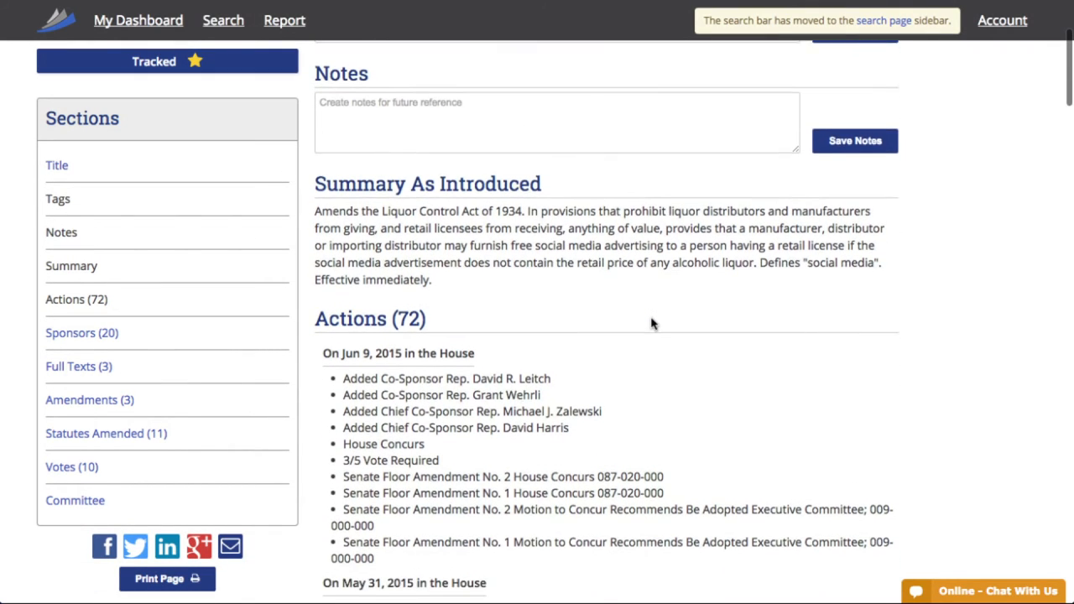
{"action": "scroll", "scroll_direction": "down", "scroll_amount": 3}
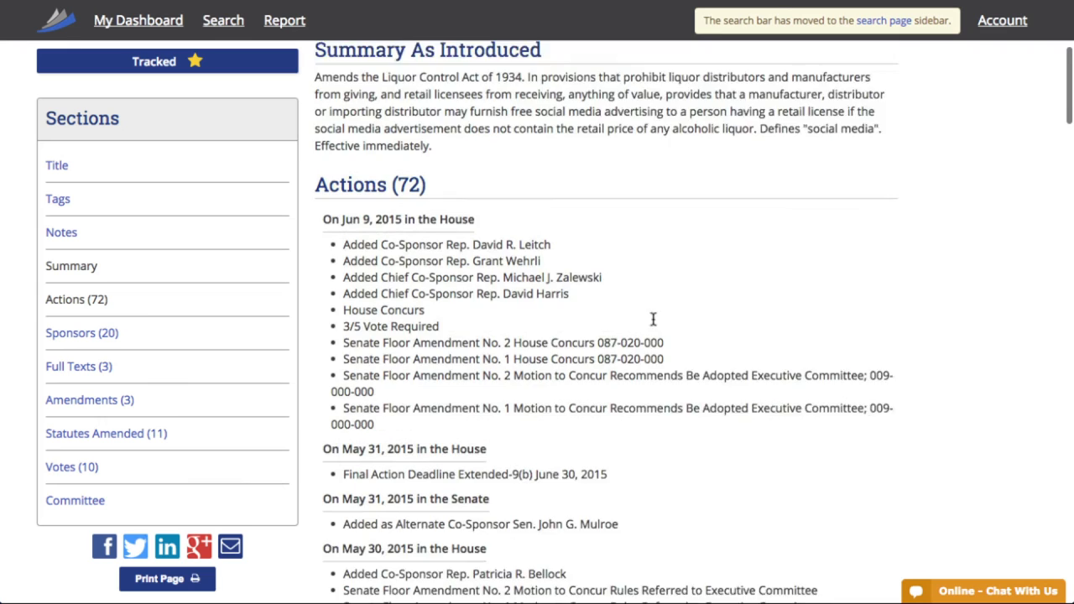
{"action": "scroll", "scroll_direction": "down", "scroll_amount": 3}
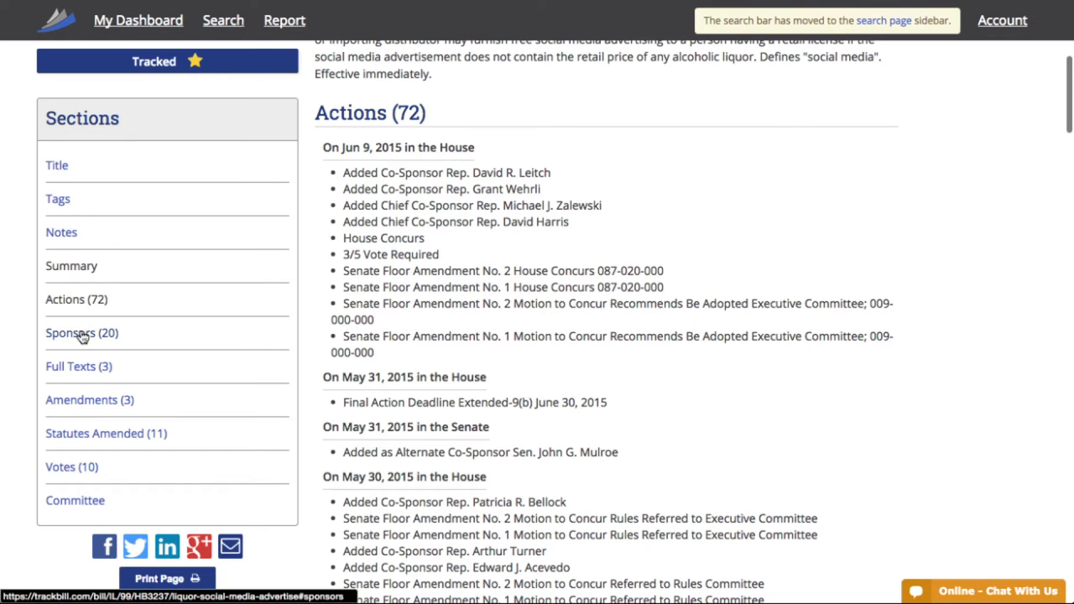
{"action": "left_click", "coordinate": [80, 333]}
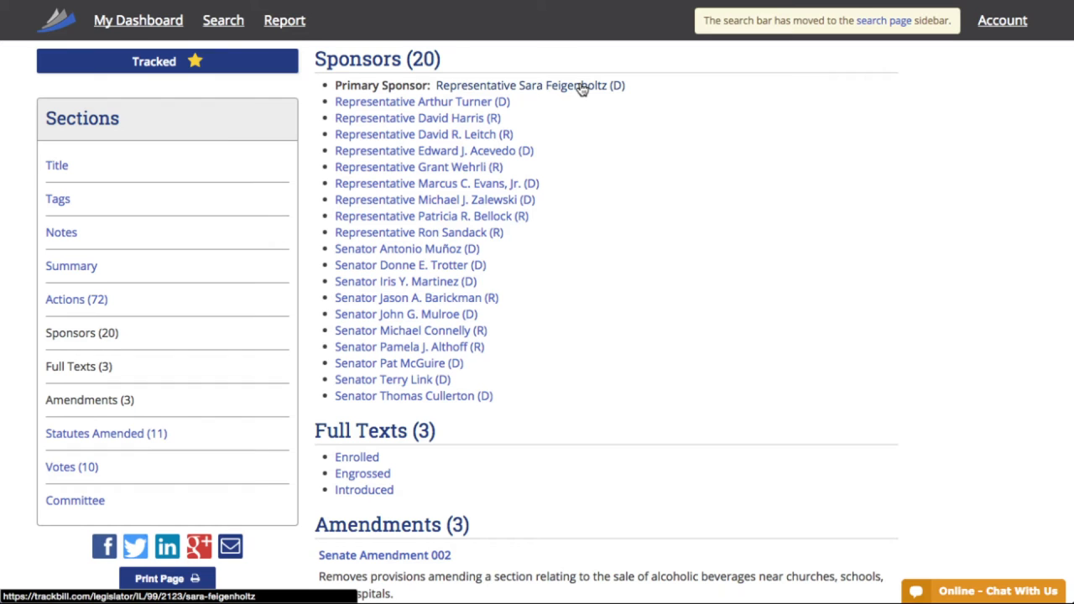
{"action": "left_click", "coordinate": [553, 84]}
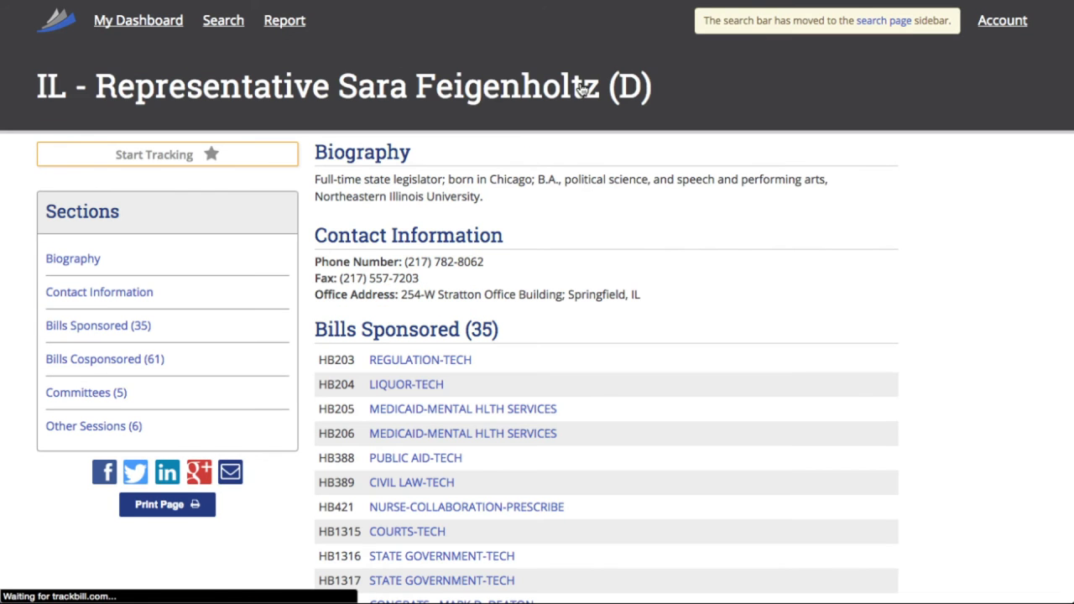
{"action": "scroll", "scroll_direction": "down", "scroll_amount": 3}
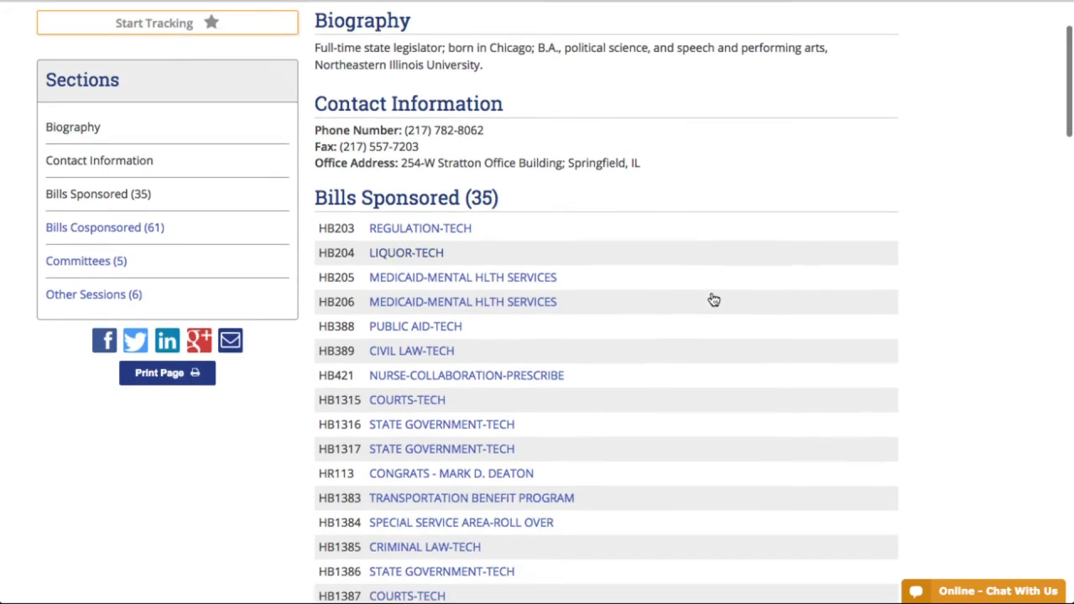
{"action": "scroll", "scroll_direction": "down", "scroll_amount": 3}
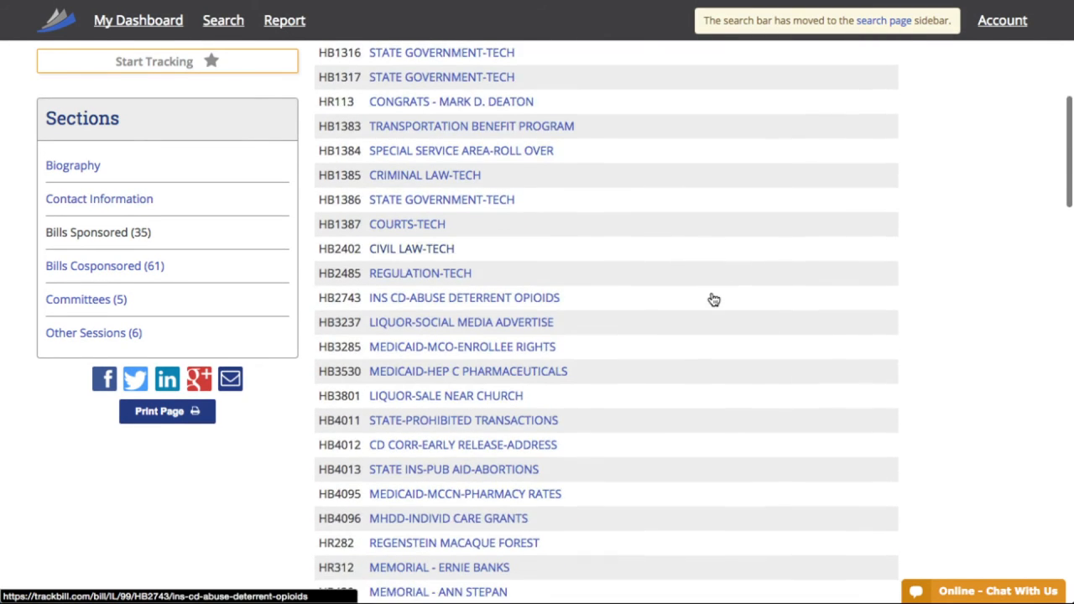
{"action": "scroll", "scroll_direction": "down", "scroll_amount": 3}
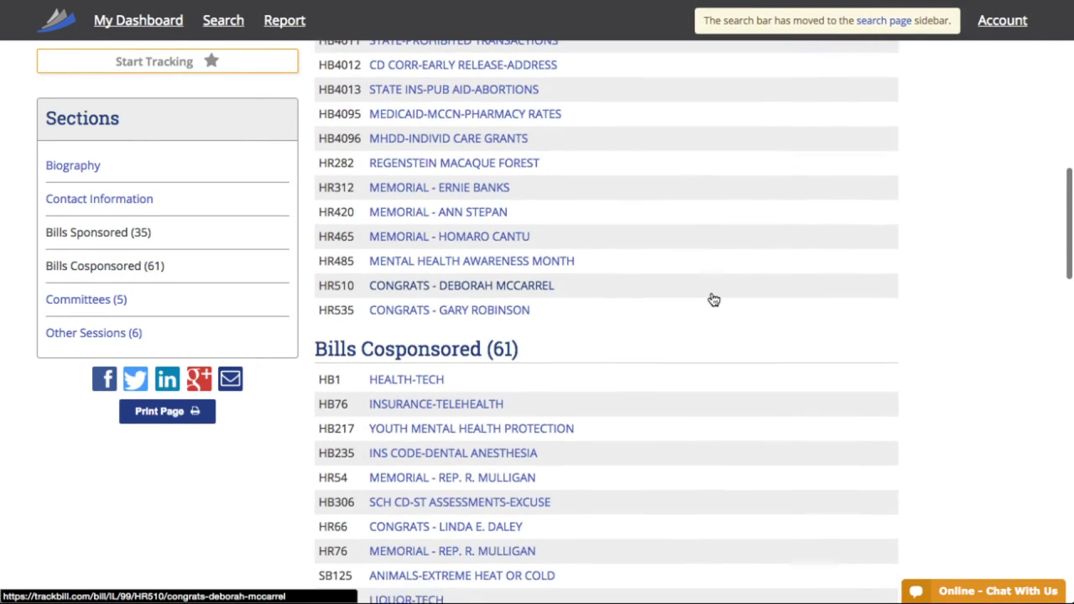
{"action": "scroll", "scroll_direction": "down", "scroll_amount": 3}
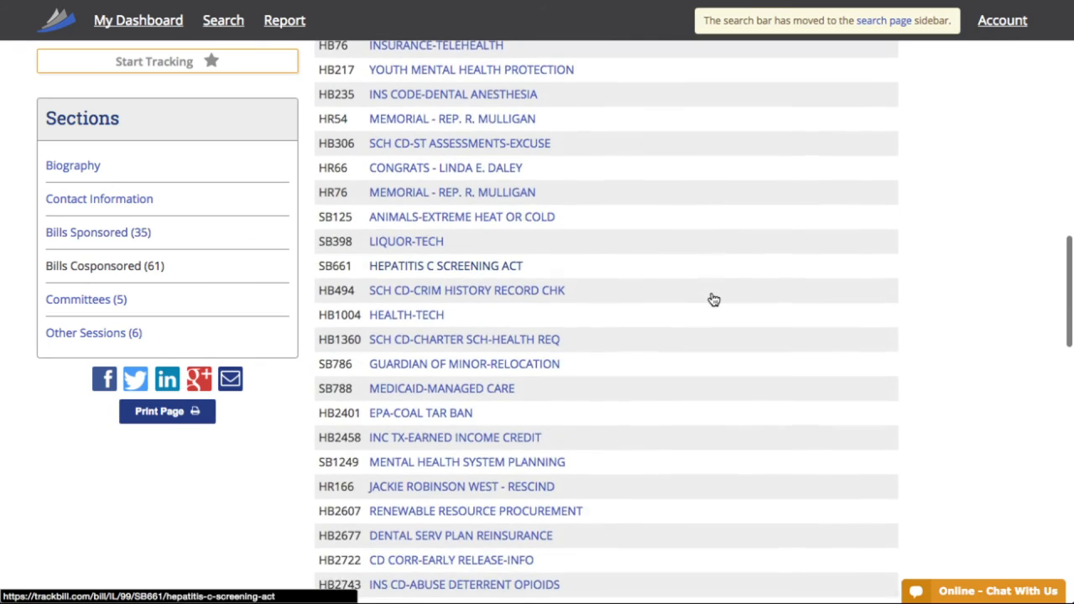
{"action": "scroll", "scroll_direction": "down", "scroll_amount": 3}
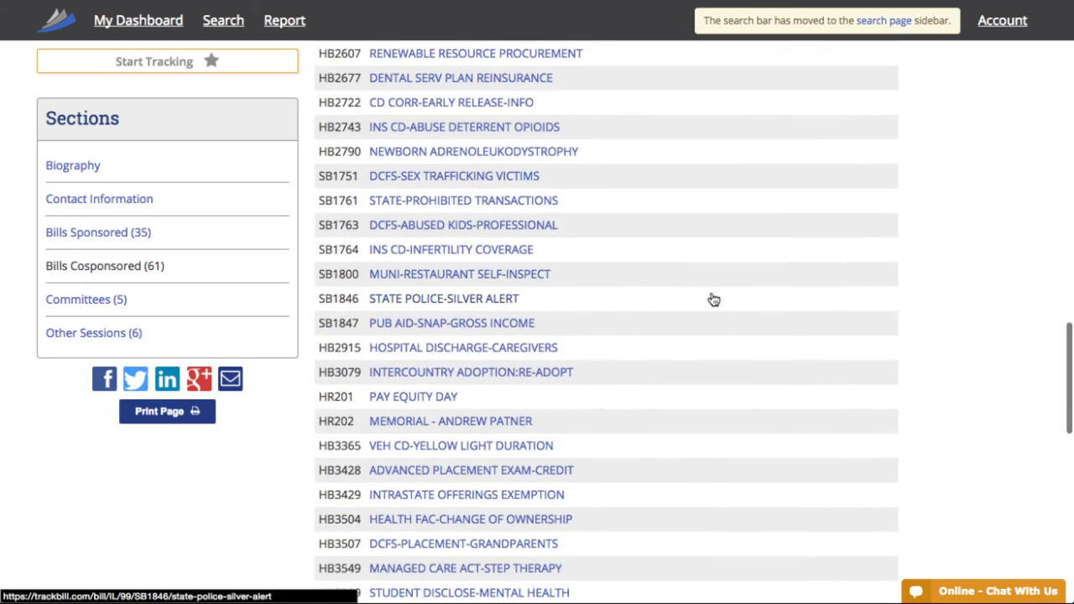
{"action": "scroll", "scroll_direction": "down", "scroll_amount": 3}
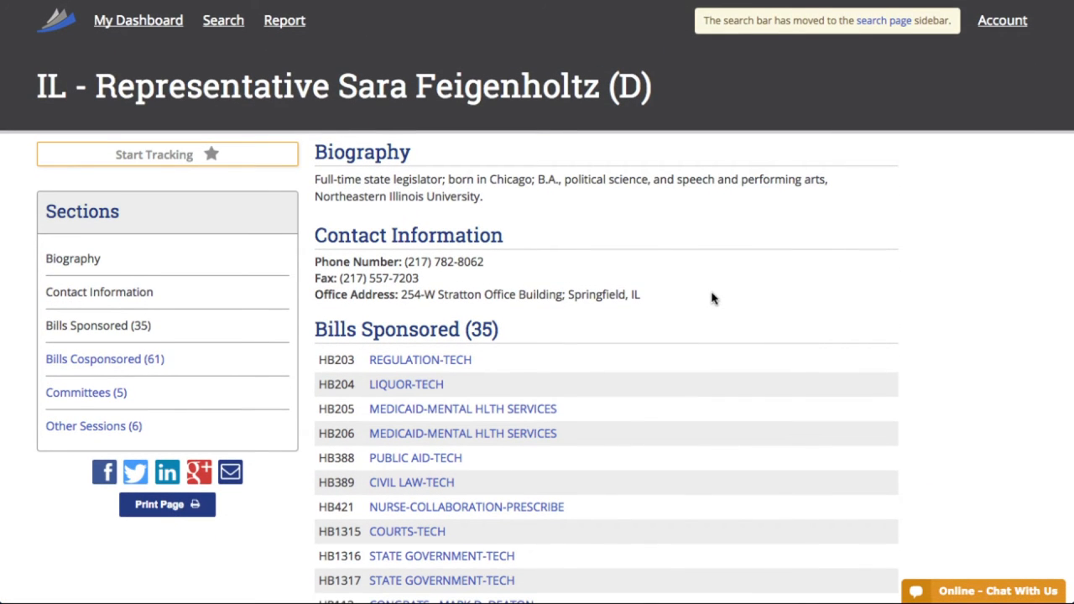
Start tracking Representative Sara Feigenholtz and scroll to her committees.
{"action": "left_click", "coordinate": [168, 154]}
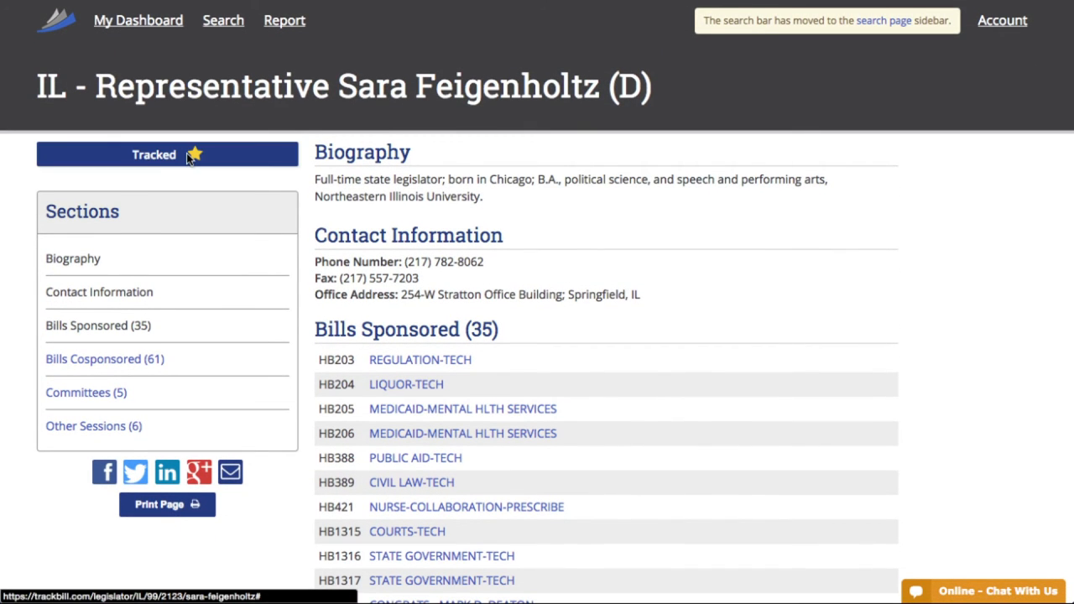
{"action": "left_click", "coordinate": [168, 155]}
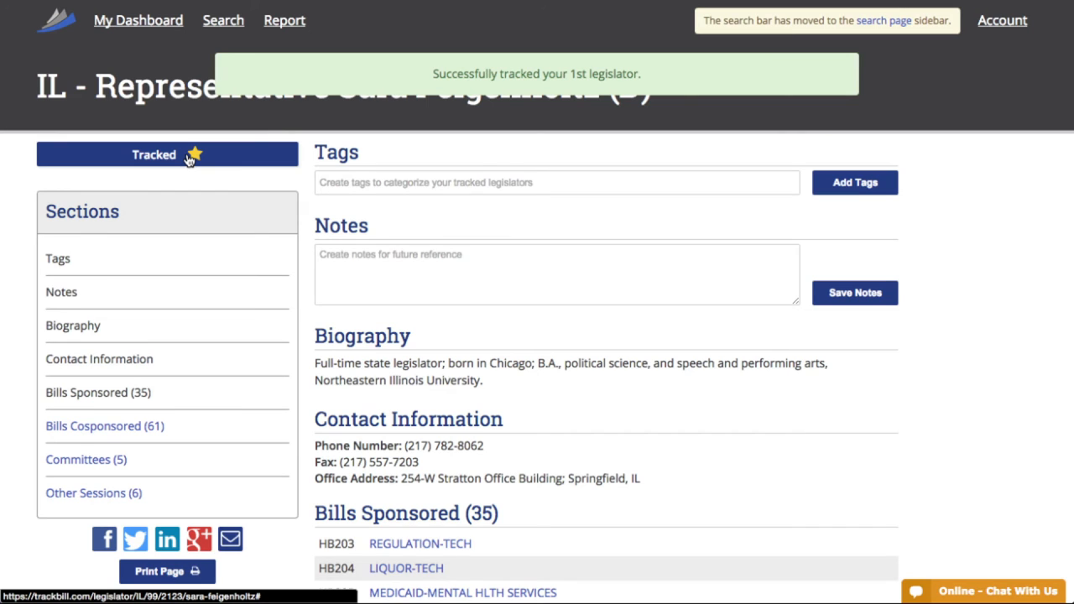
{"action": "mouse_move", "coordinate": [886, 415]}
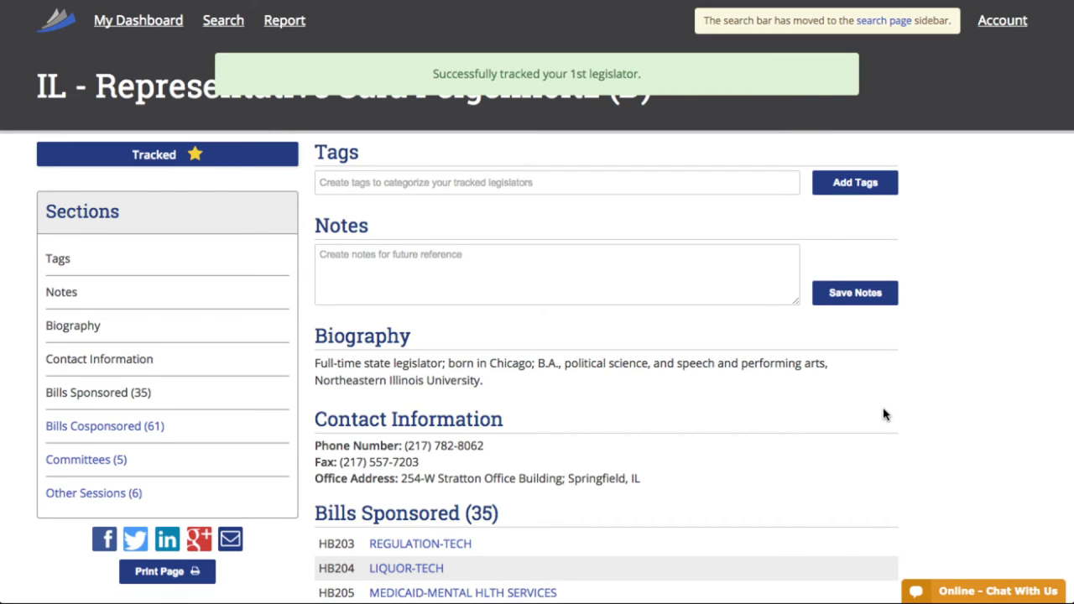
{"action": "scroll", "scroll_direction": "down", "scroll_amount": 3}
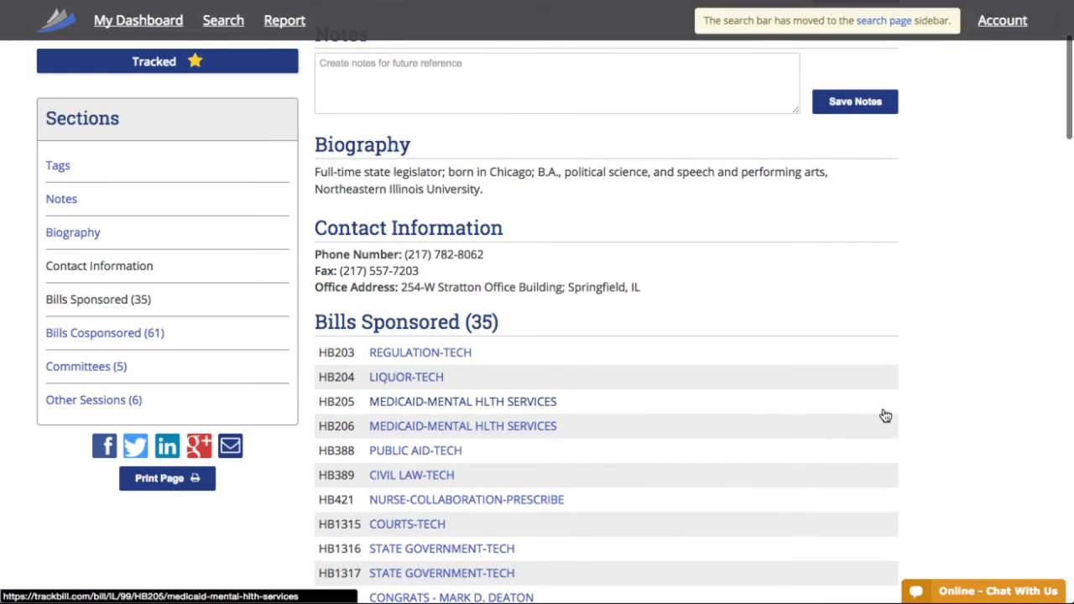
{"action": "scroll", "scroll_direction": "down", "scroll_amount": 3}
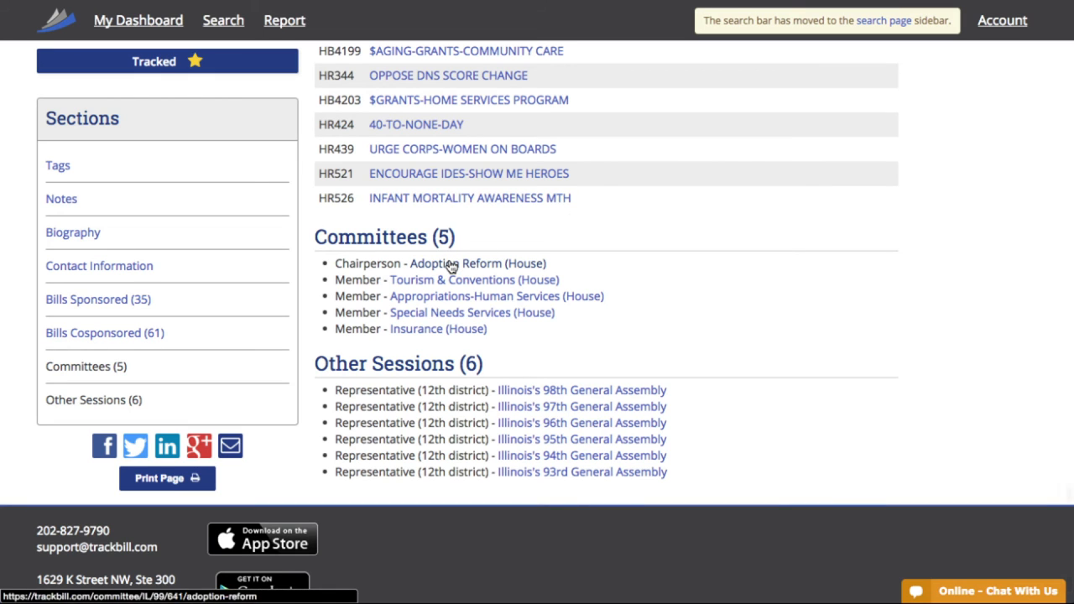
Start tracking the Adoption Reform (House) committee from its page.
{"action": "left_click", "coordinate": [430, 262]}
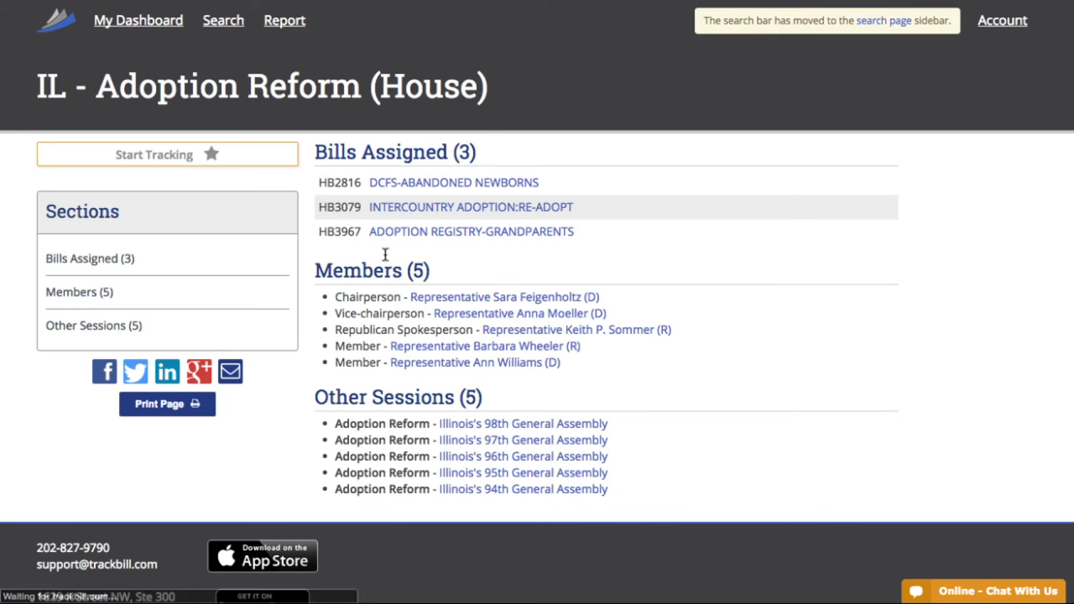
{"action": "left_click", "coordinate": [168, 154]}
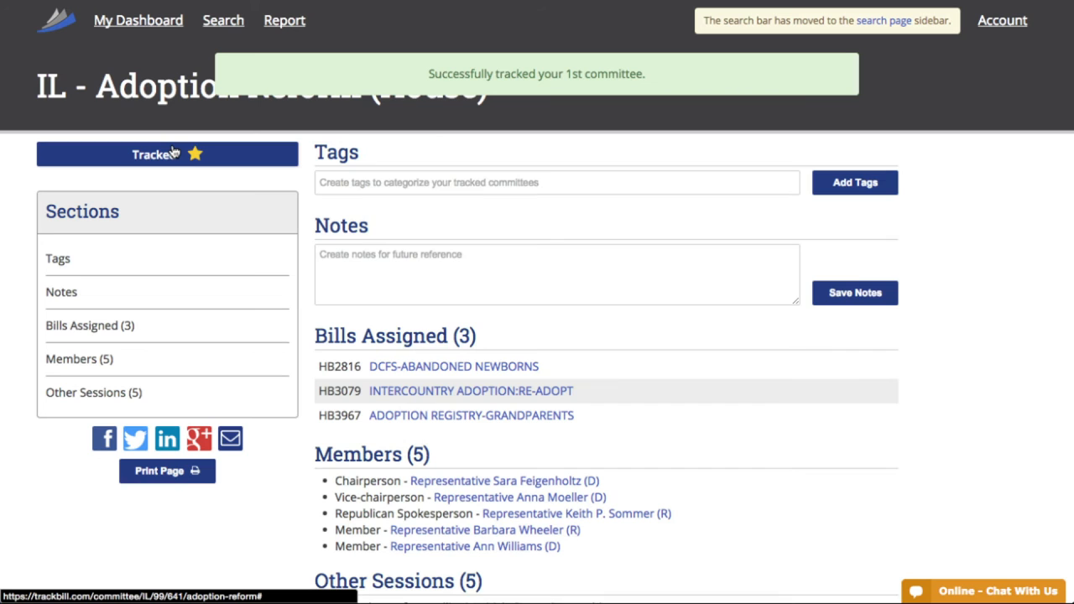
{"action": "left_click", "coordinate": [138, 21]}
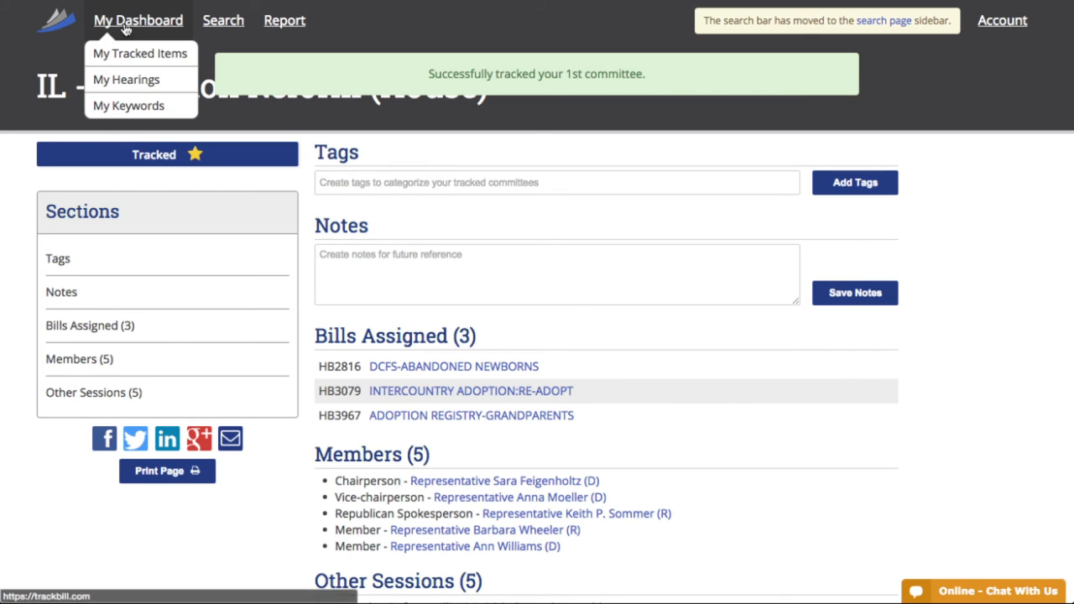
View My Tracked Items and filter to the tracked committees, then the tracked legislators.
{"action": "left_click", "coordinate": [139, 52]}
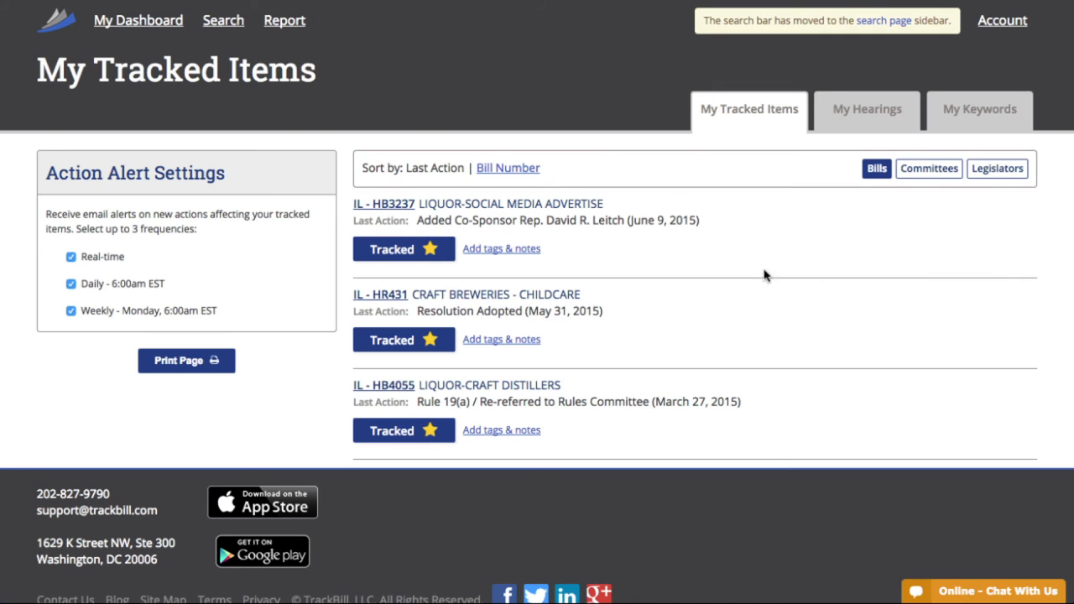
{"action": "left_click", "coordinate": [928, 168]}
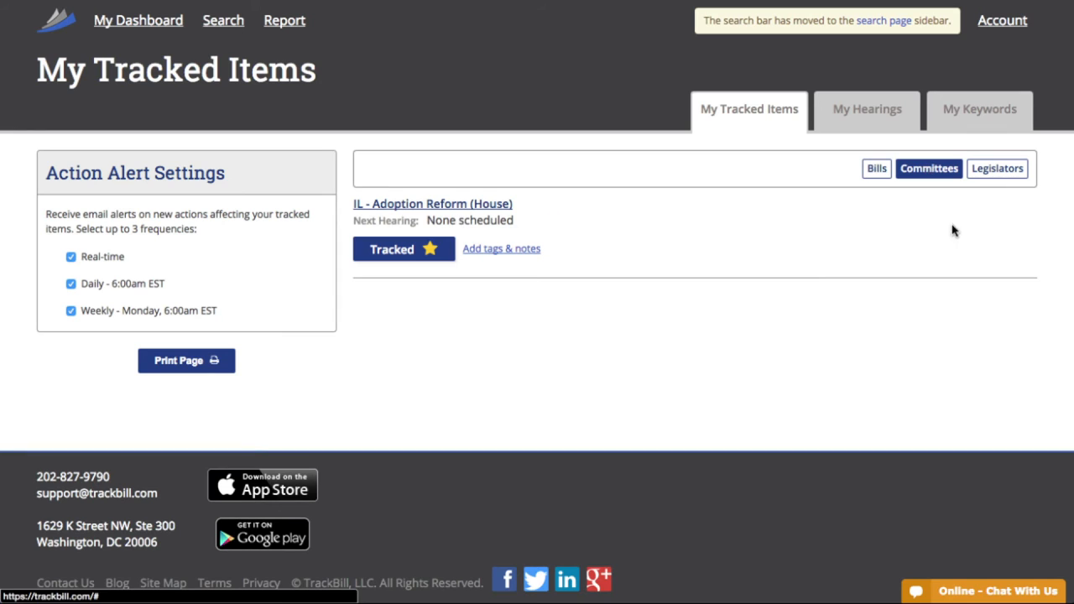
{"action": "left_click", "coordinate": [997, 168]}
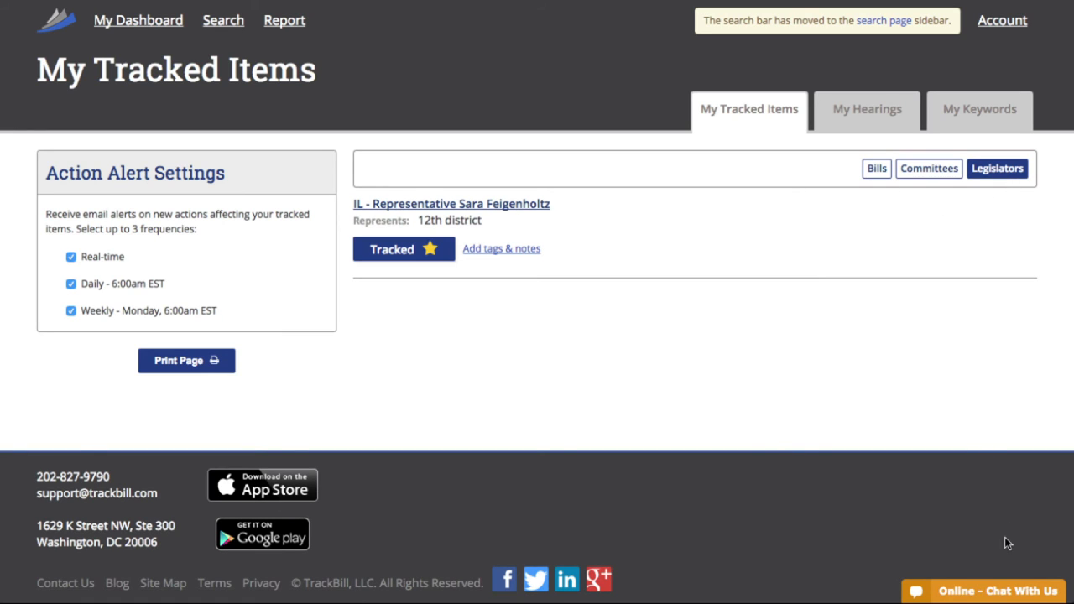
{"action": "mouse_move", "coordinate": [1003, 552]}
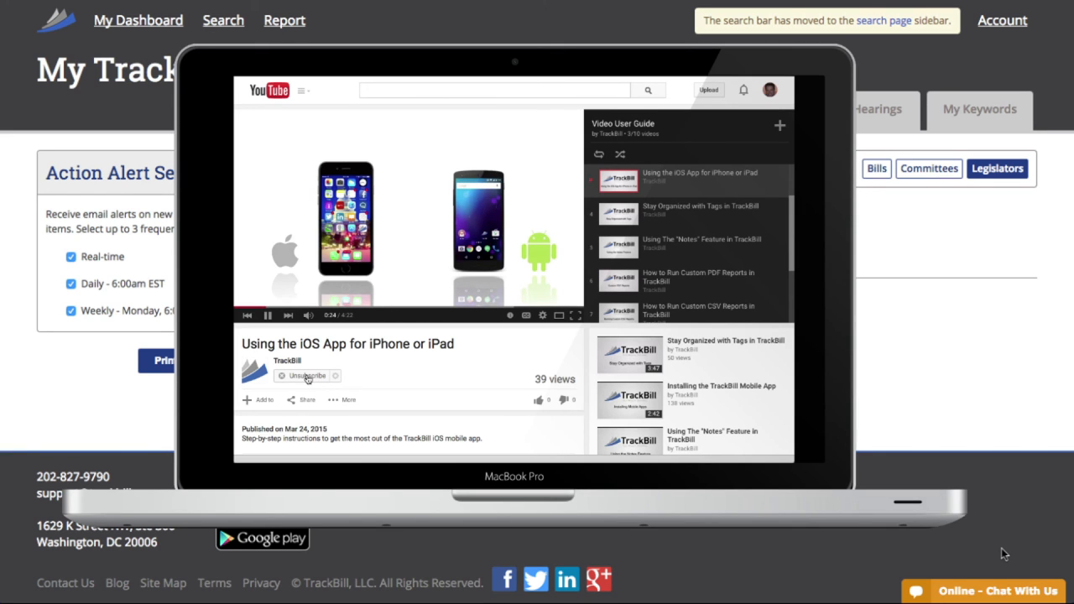
{"action": "left_click", "coordinate": [302, 376]}
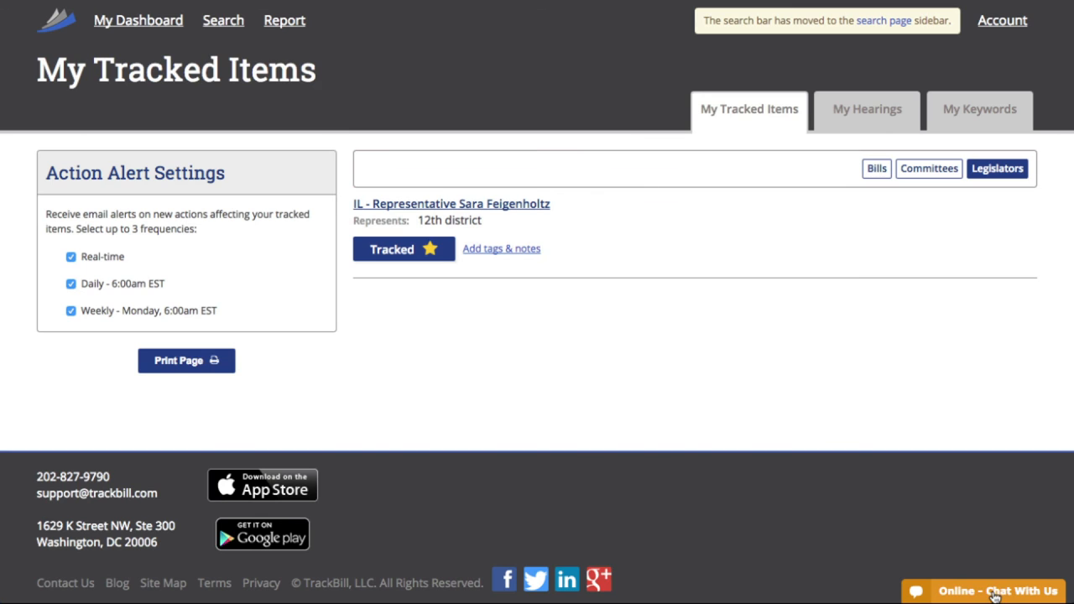
Start a support chat message: 'Please help me get started tracking'.
{"action": "left_click", "coordinate": [997, 591]}
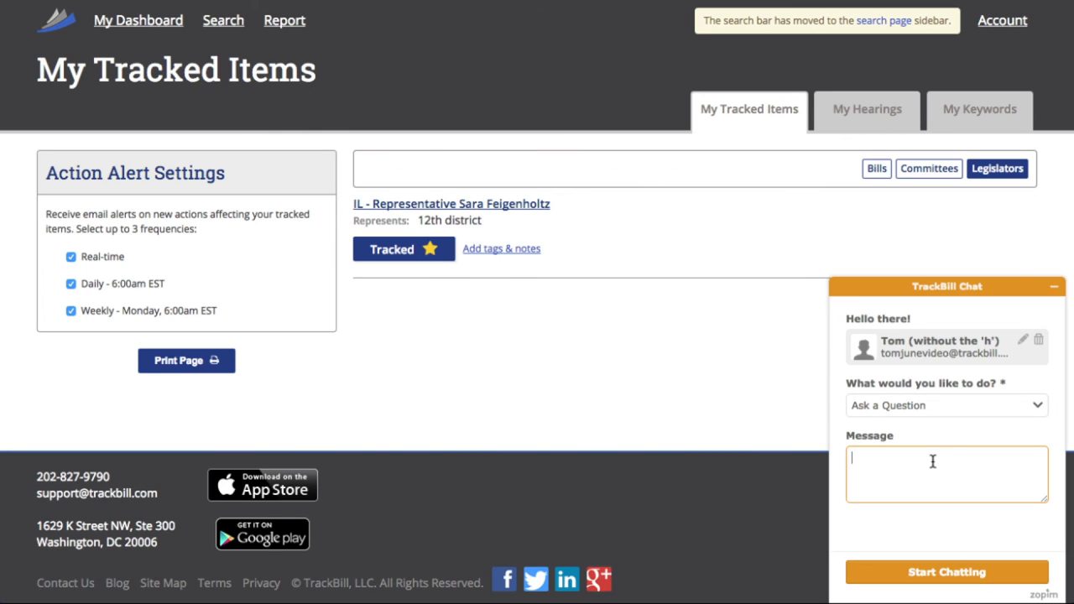
{"action": "type", "text": "Please help me get s"}
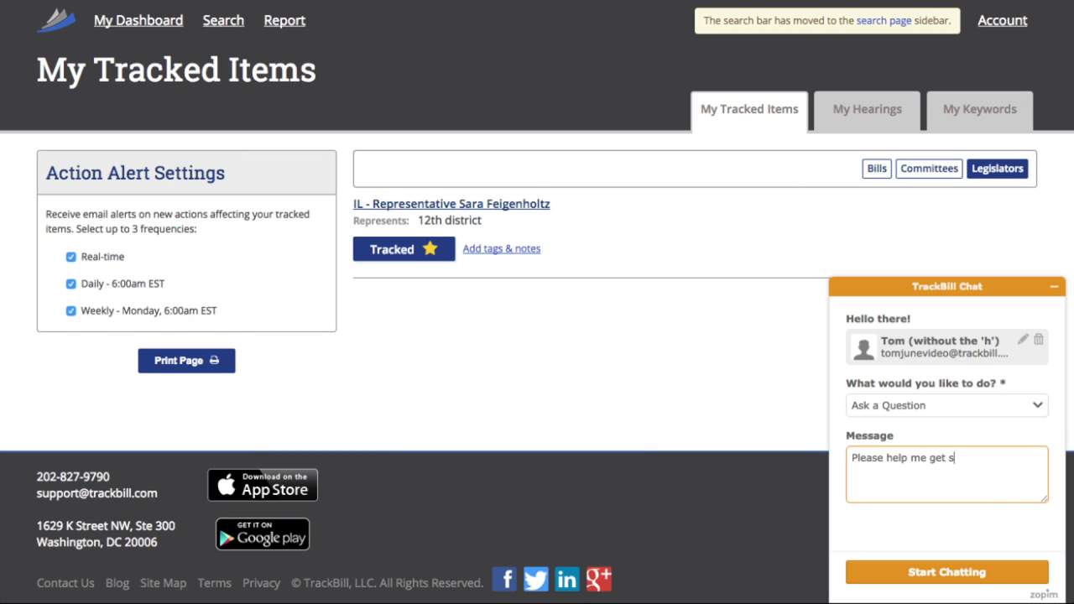
{"action": "type", "text": "tarted"}
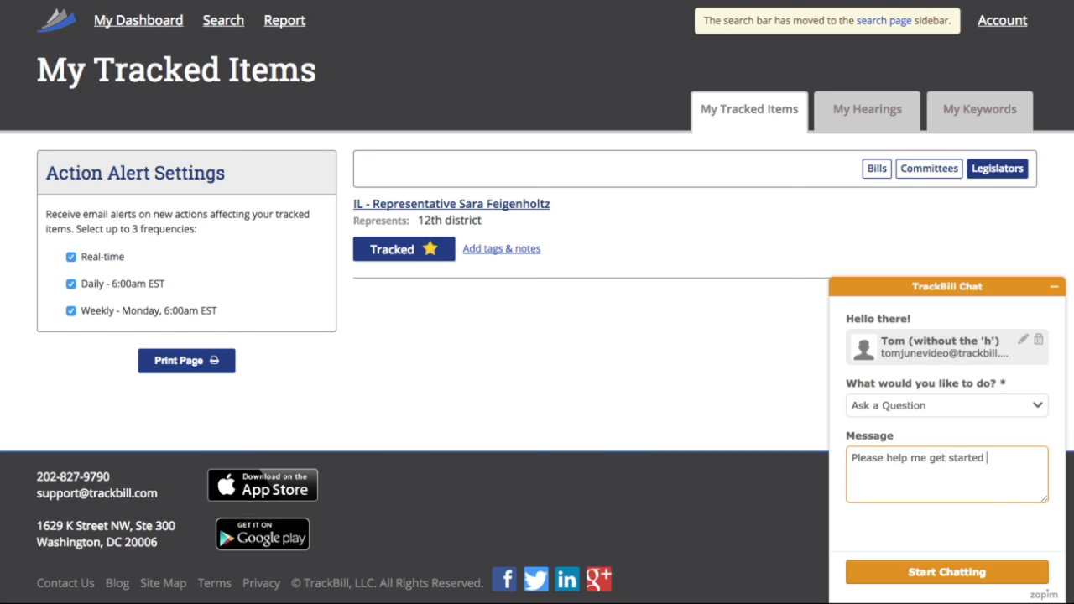
{"action": "type", "text": "tracking"}
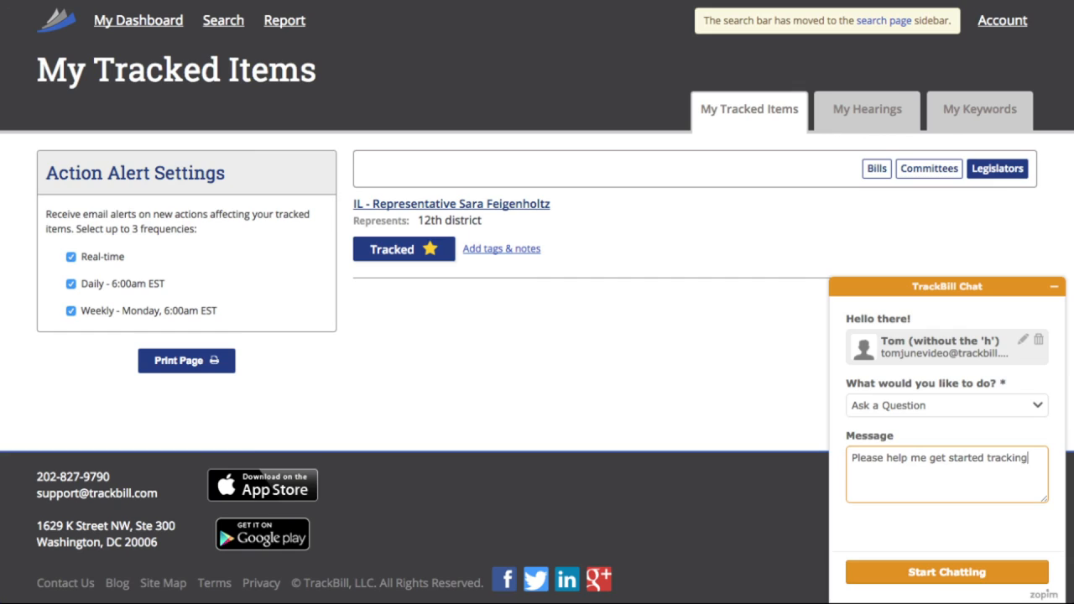